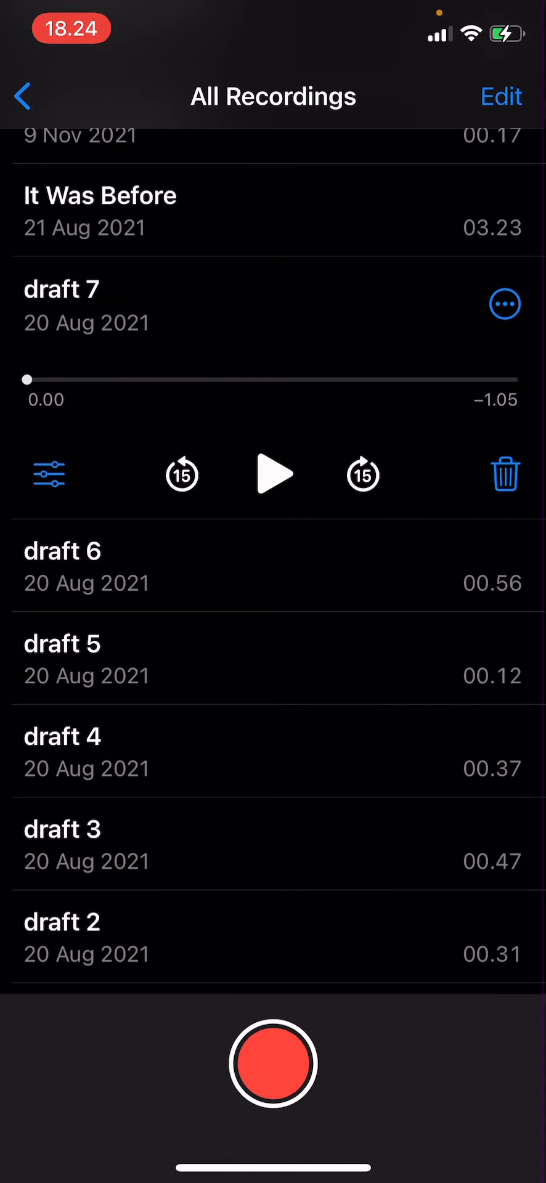
# Bring up the share sheet for 'draft 7' and reveal CapCut among the app options
pyautogui.click(504, 303)
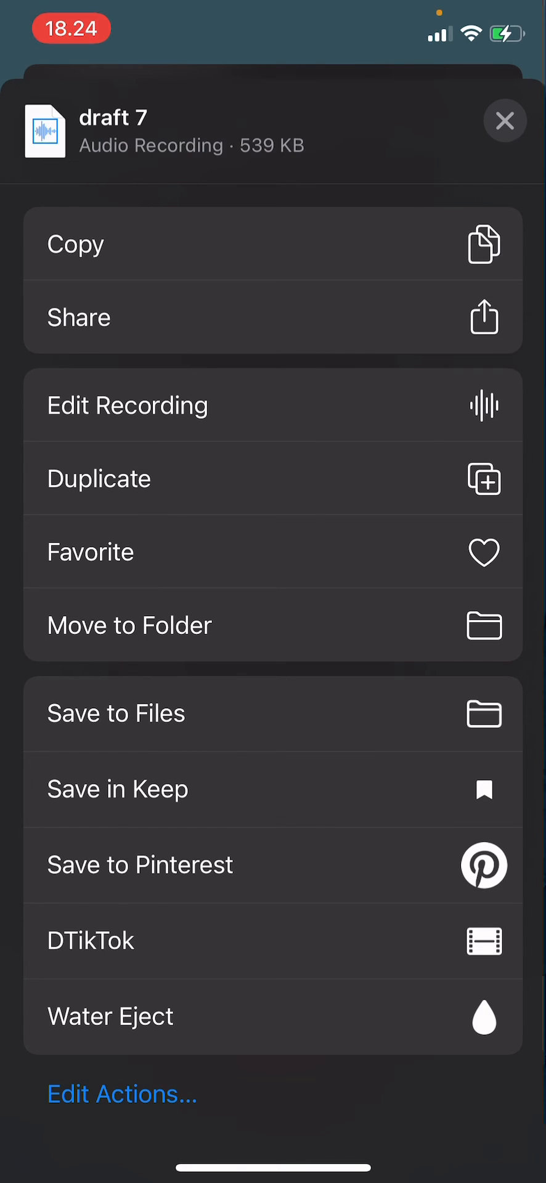
pyautogui.click(79, 316)
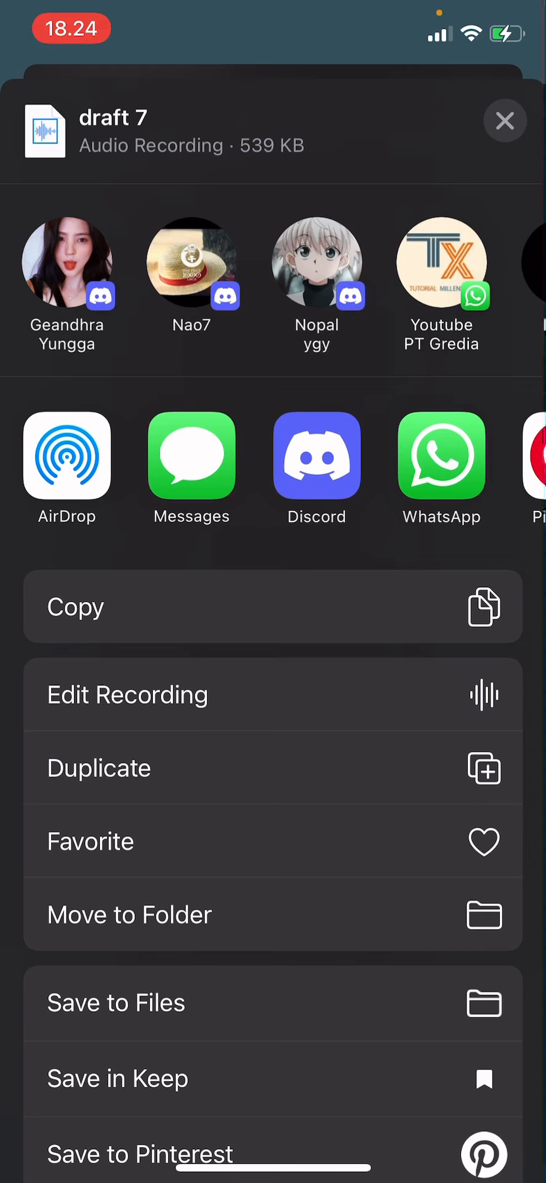
pyautogui.hscroll(-3)
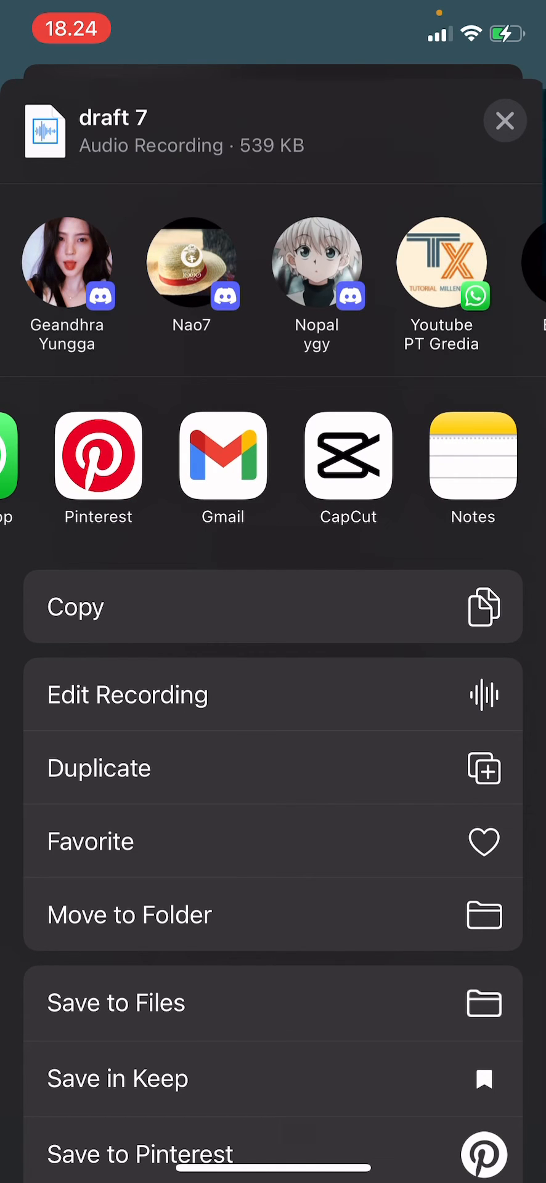
# Send 'draft 7' to CapCut and import its audio as a track on the timeline
pyautogui.click(348, 456)
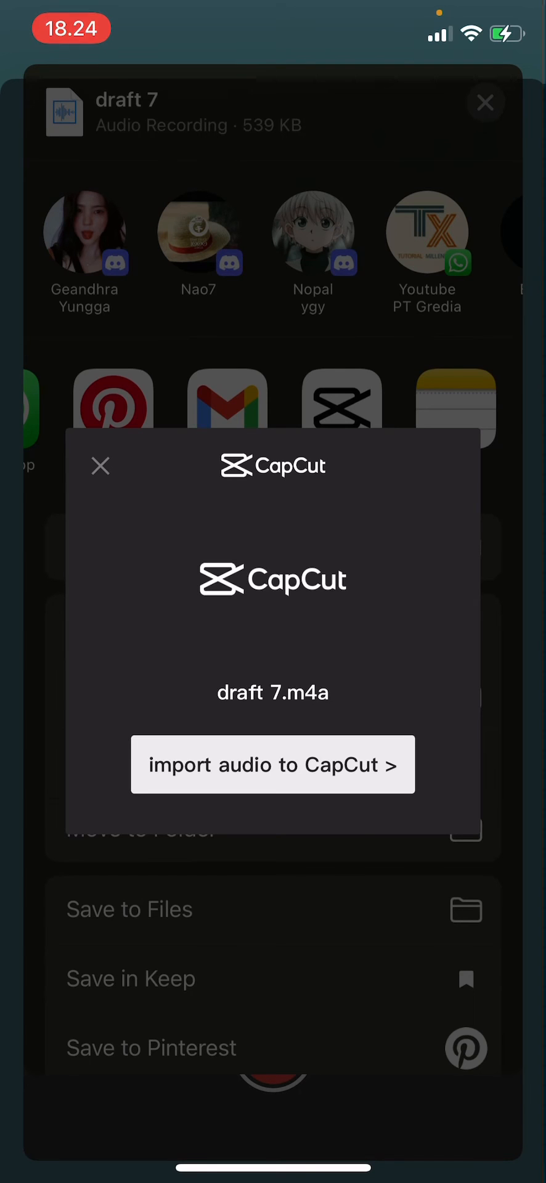
pyautogui.click(273, 764)
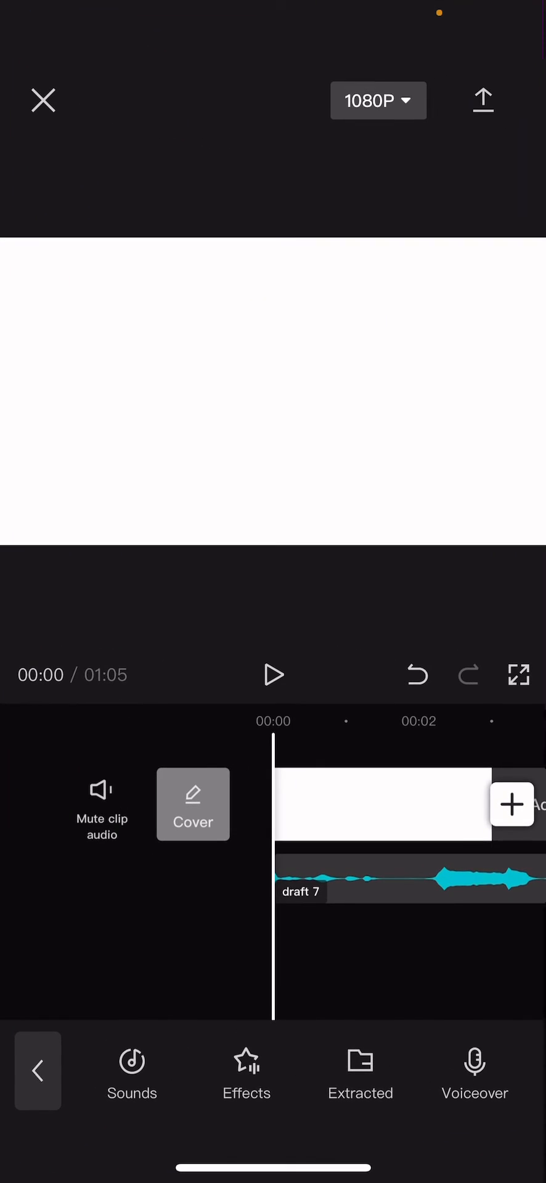